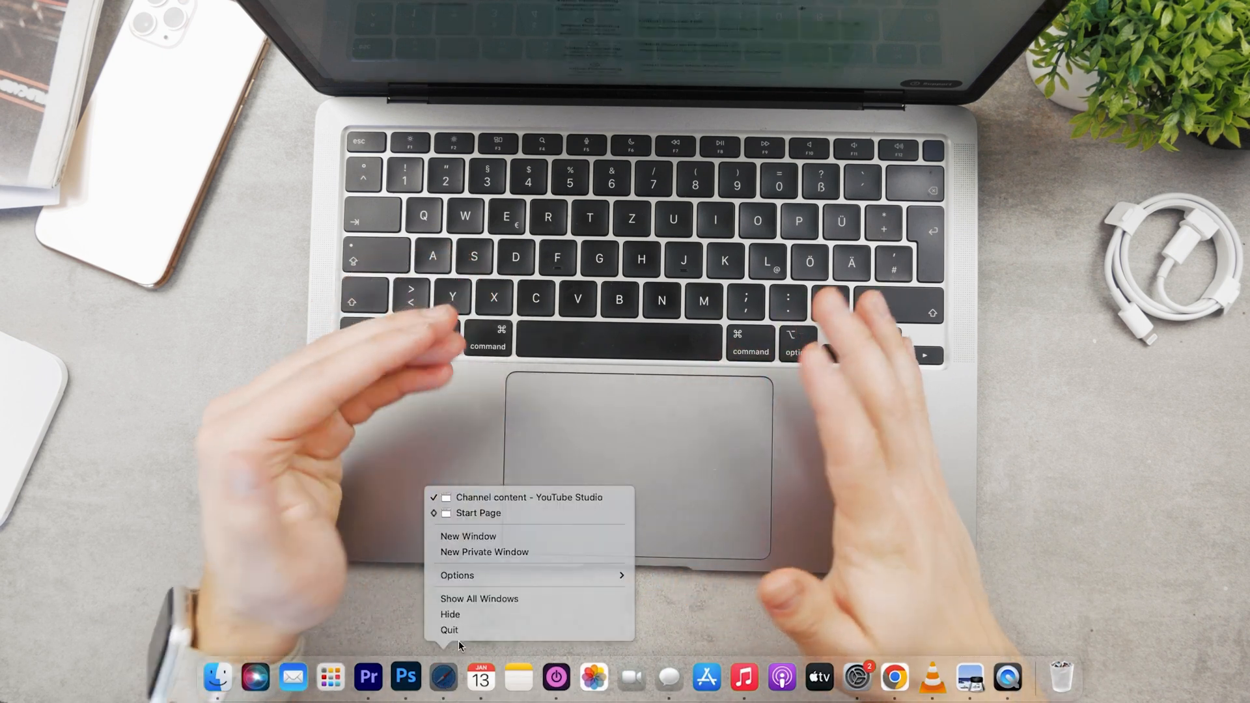
- Open a new Safari window from the Dock and search Google for 'google calendar'
click(468, 536)
text(google calendar)
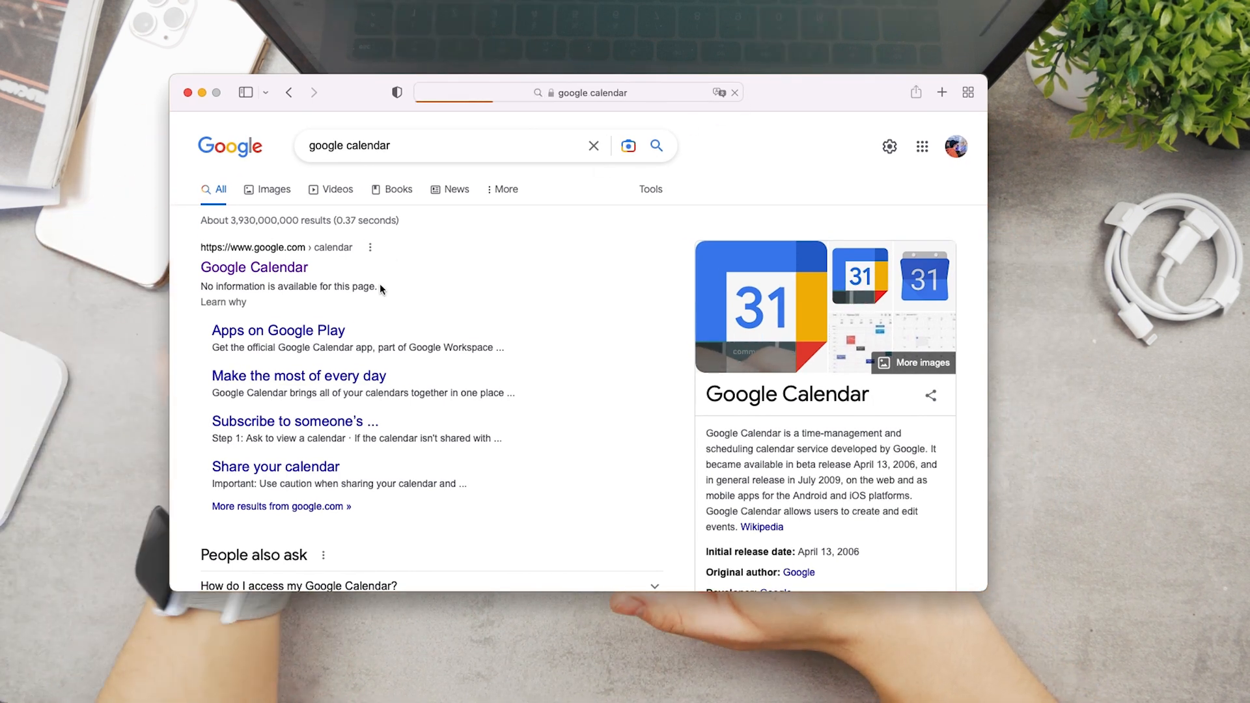
- Launch the App Store from the Dock
click(253, 267)
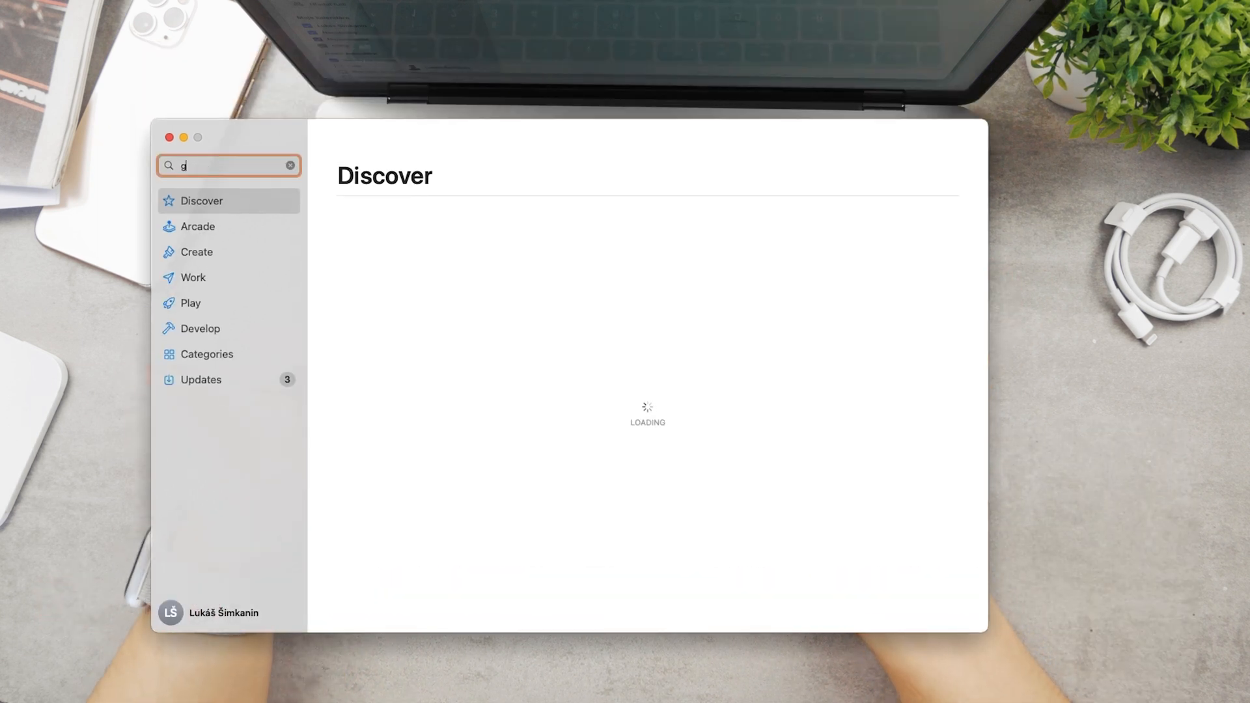
- Search the App Store for 'google calendar' and scroll through the results
text(google)
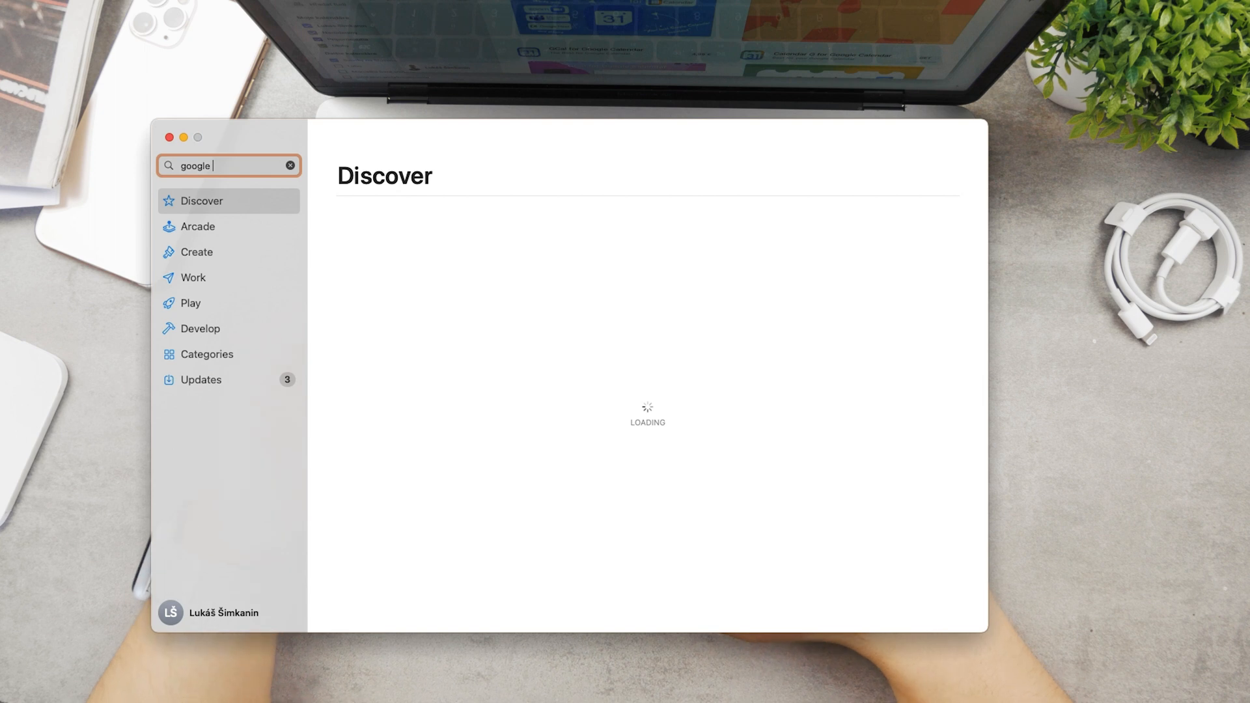
text(calendar)
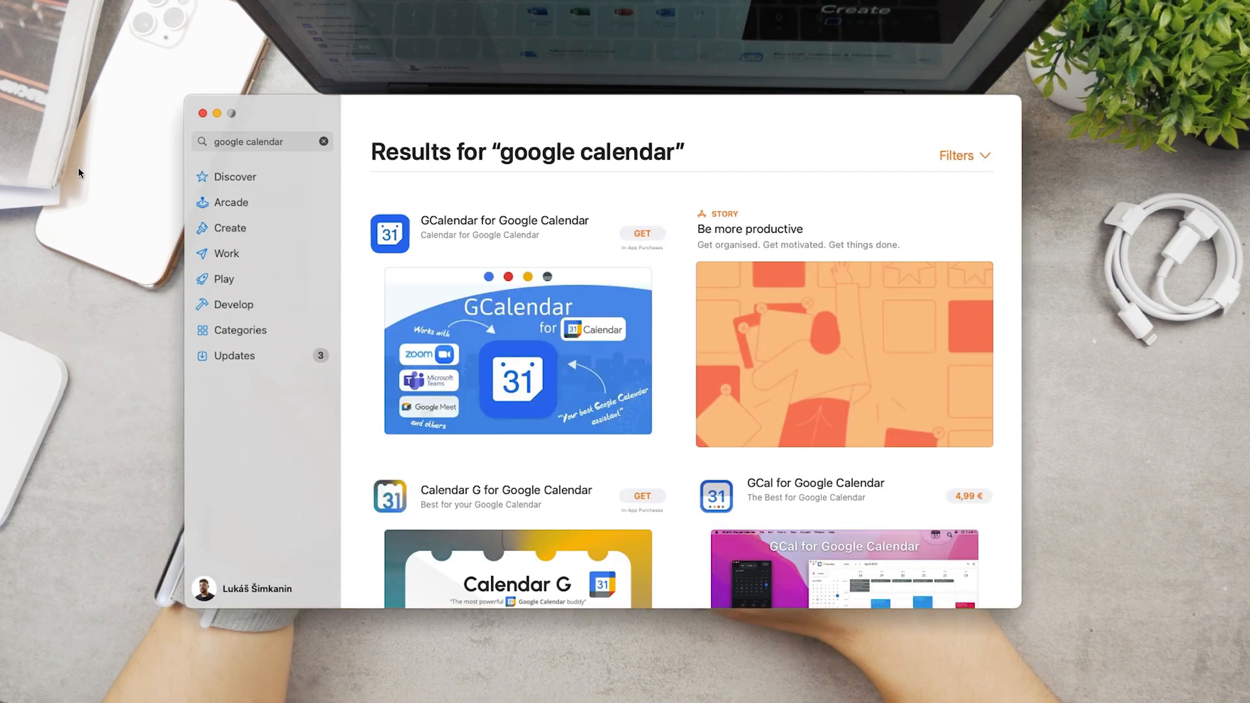
scroll(down, 3)
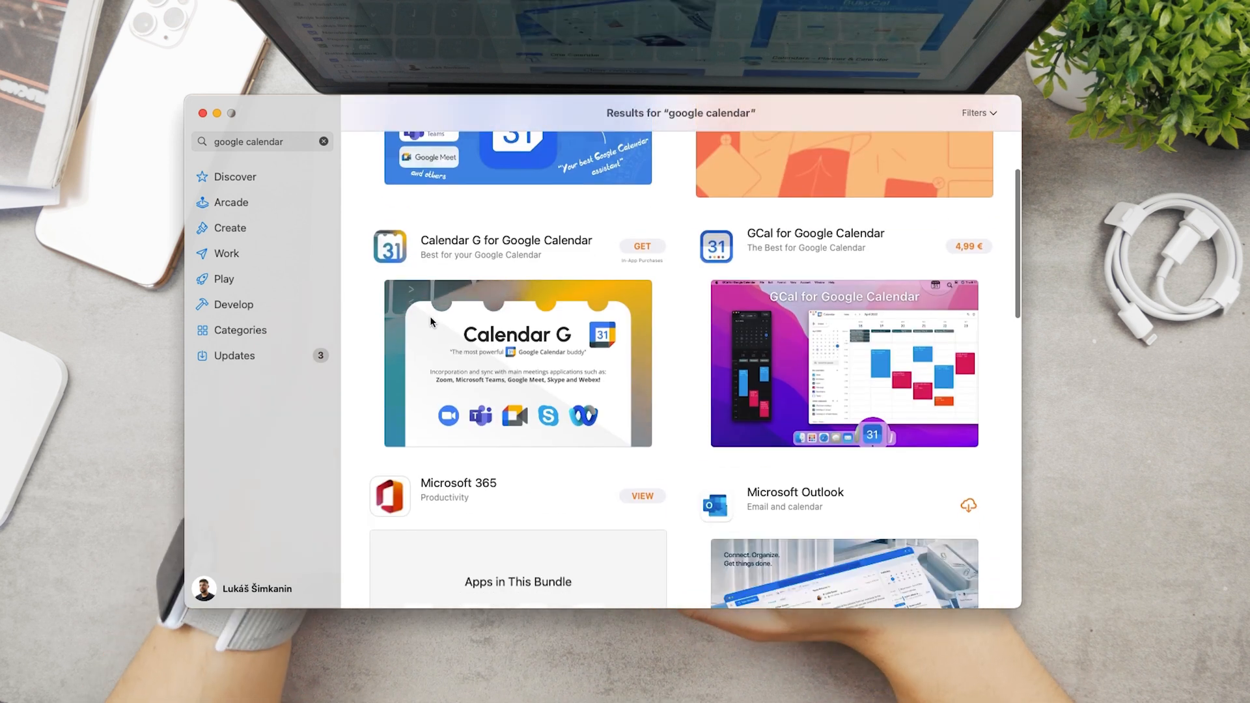
scroll(up, 3)
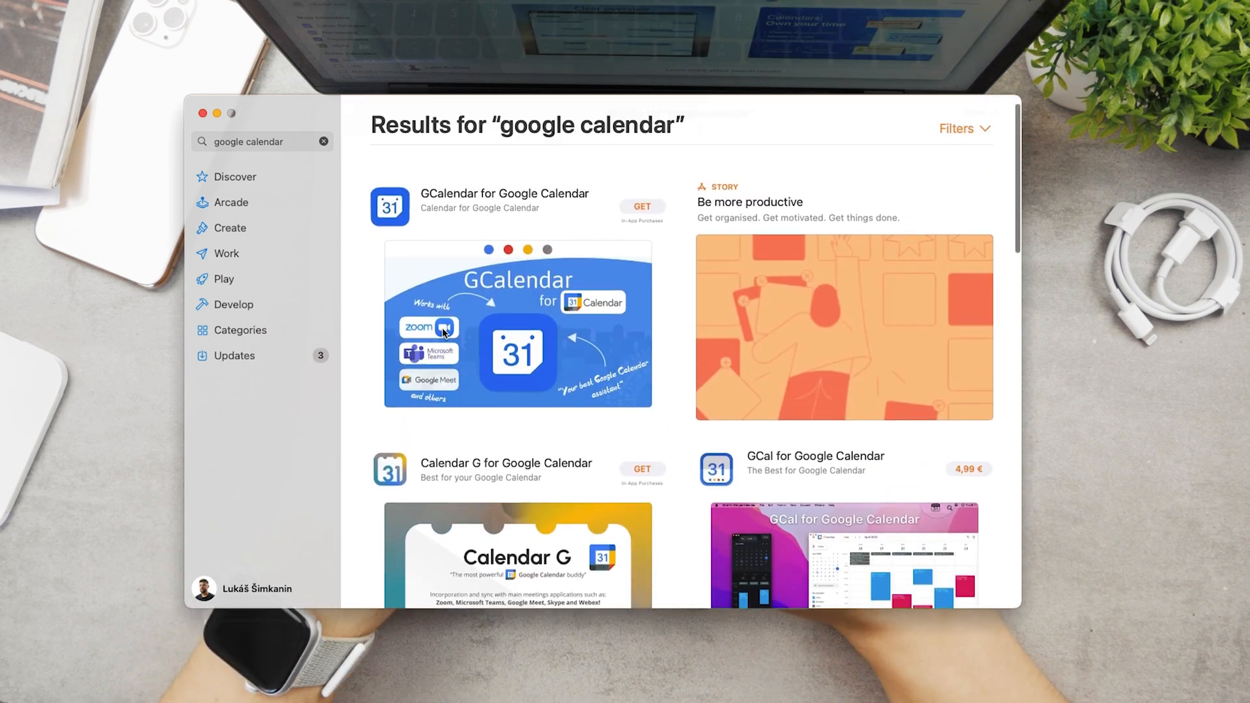
scroll(up, 3)
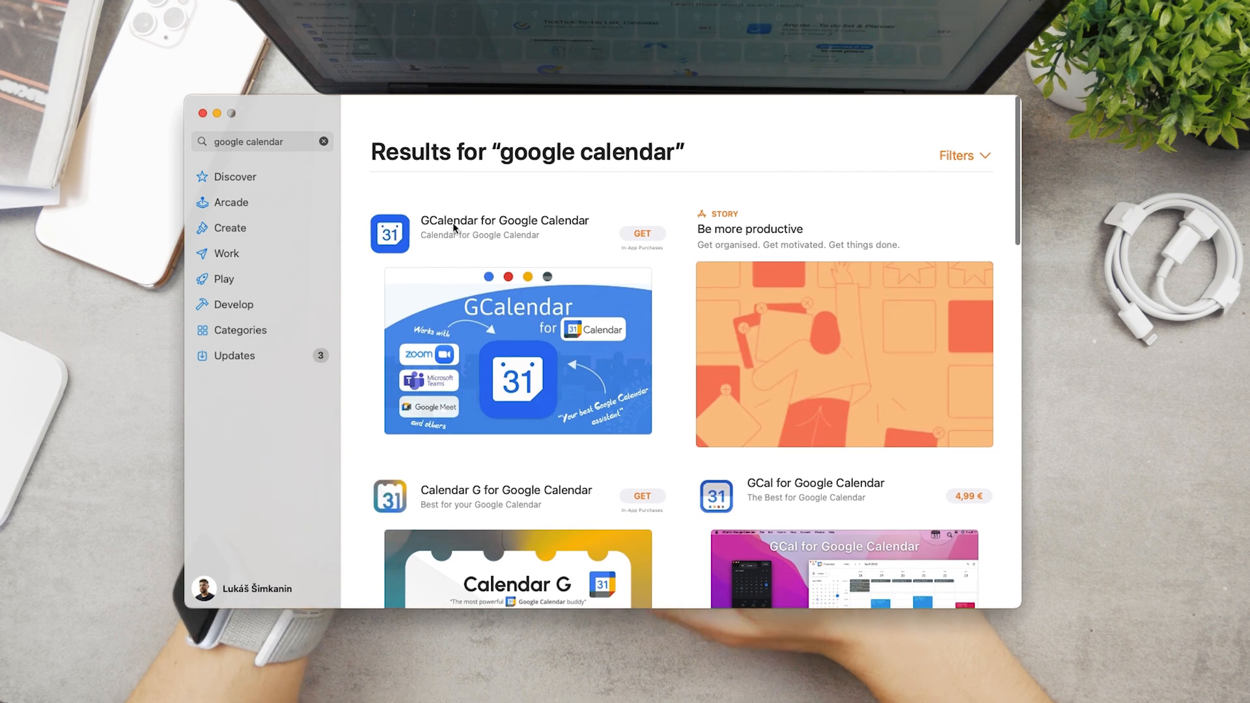
- Browse the GCalendar for Google Calendar app page and its screenshots
click(504, 221)
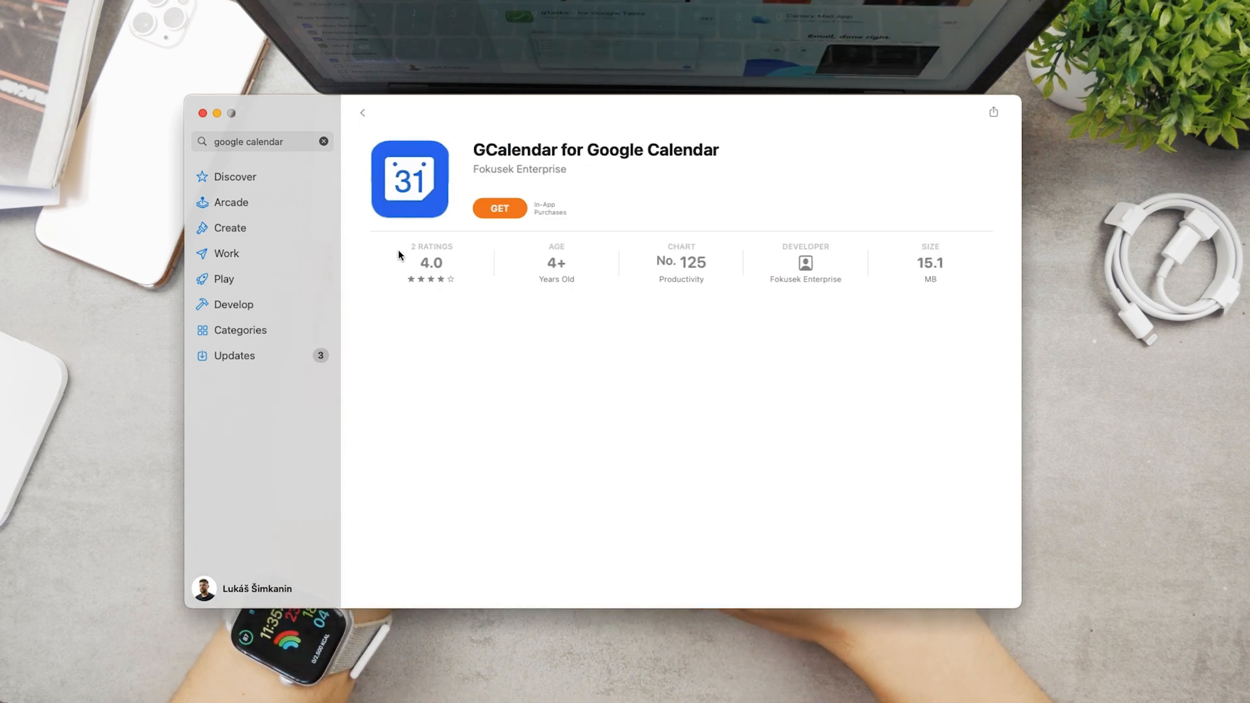
scroll(down, 3)
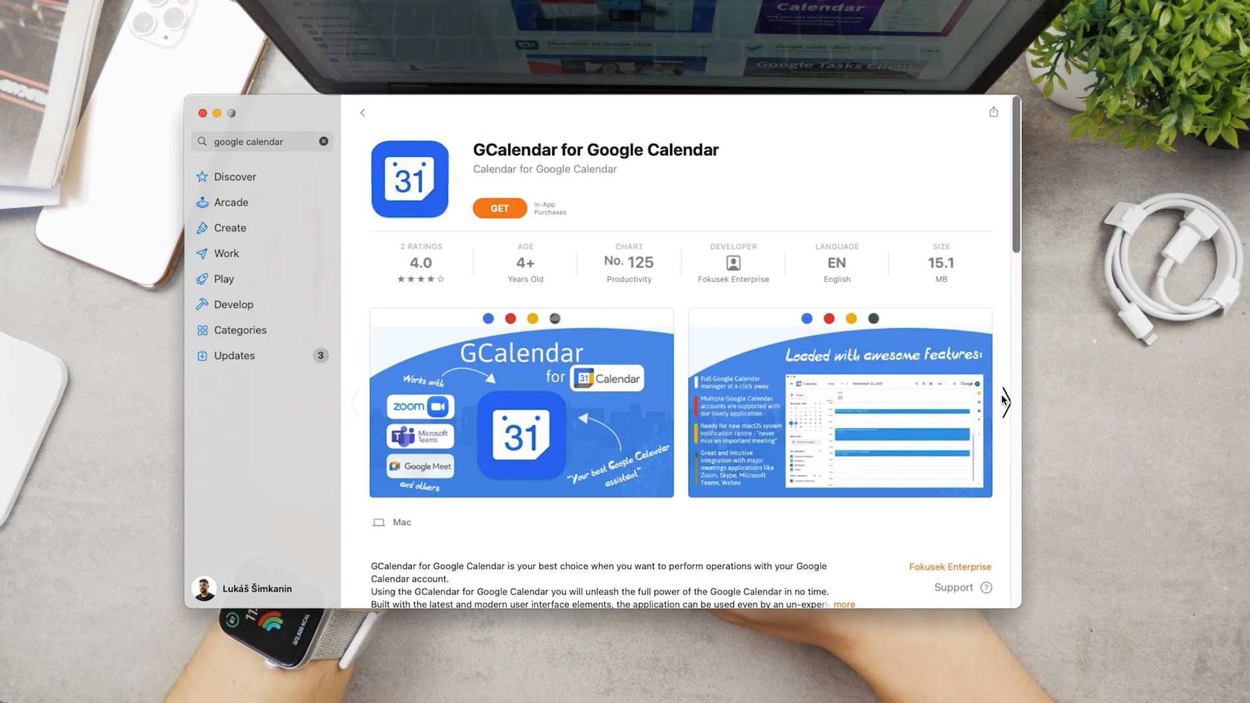
click(1004, 402)
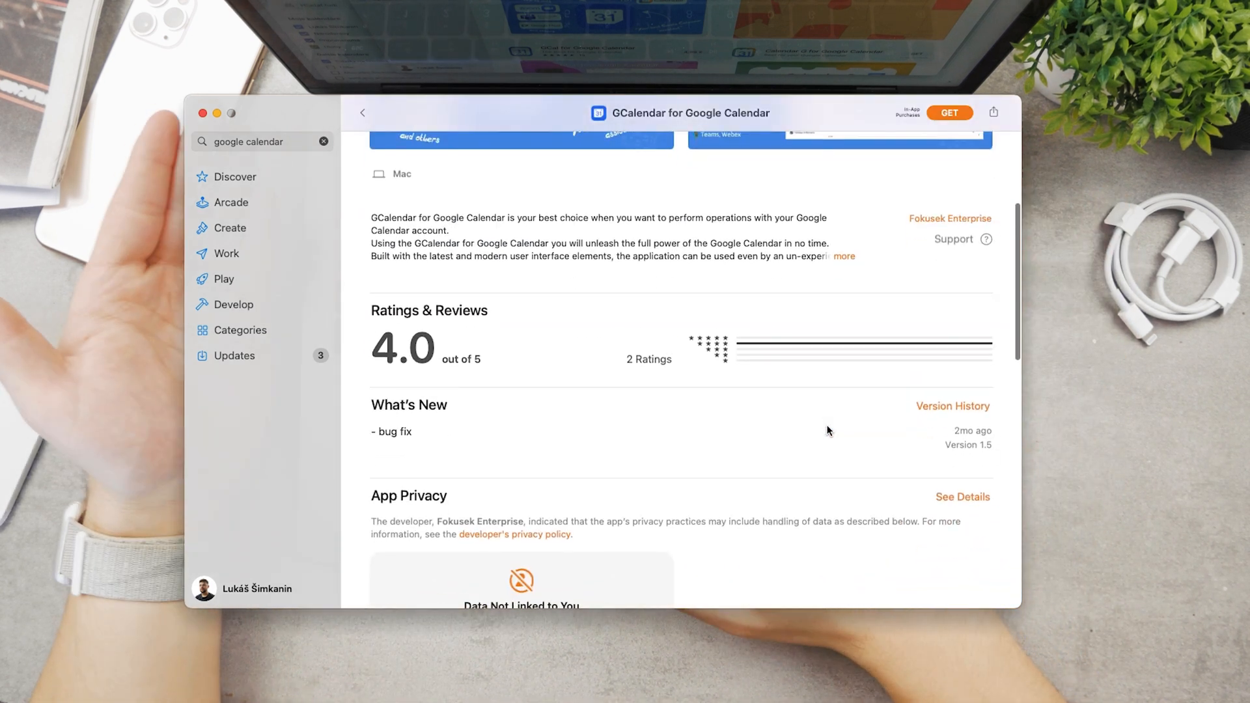
scroll(up, 3)
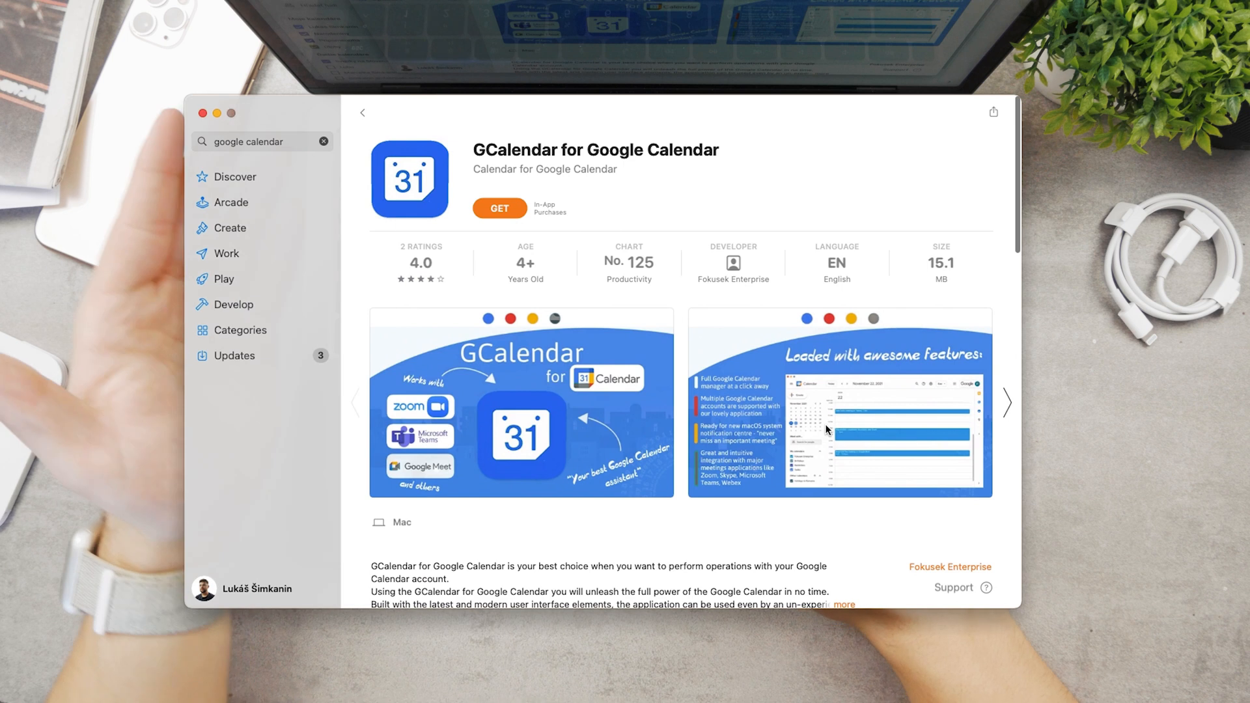
mouse_move(1036, 406)
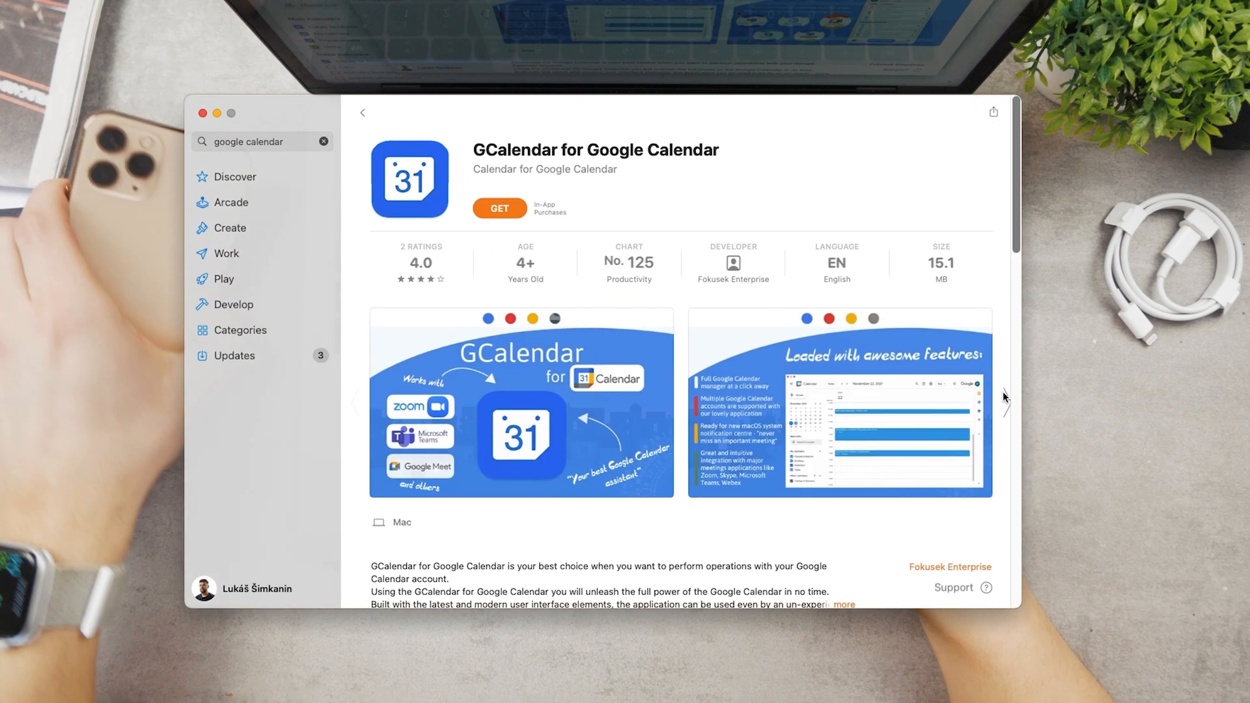
click(838, 403)
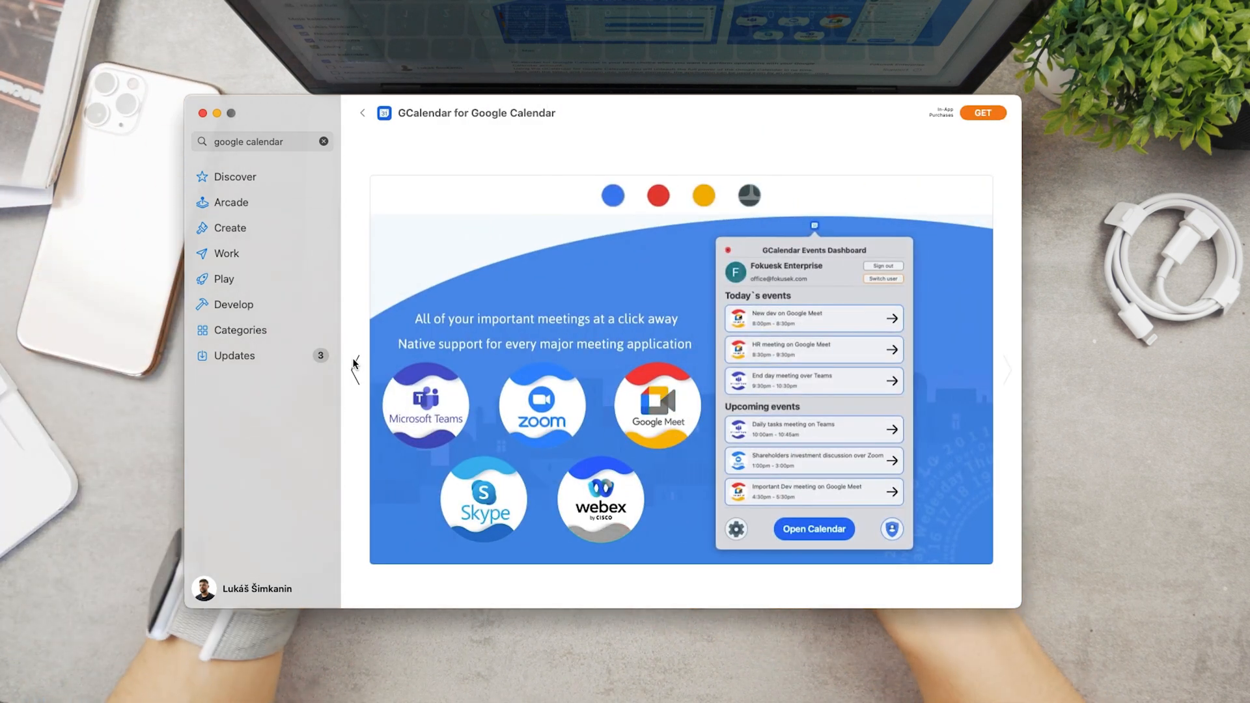
click(657, 196)
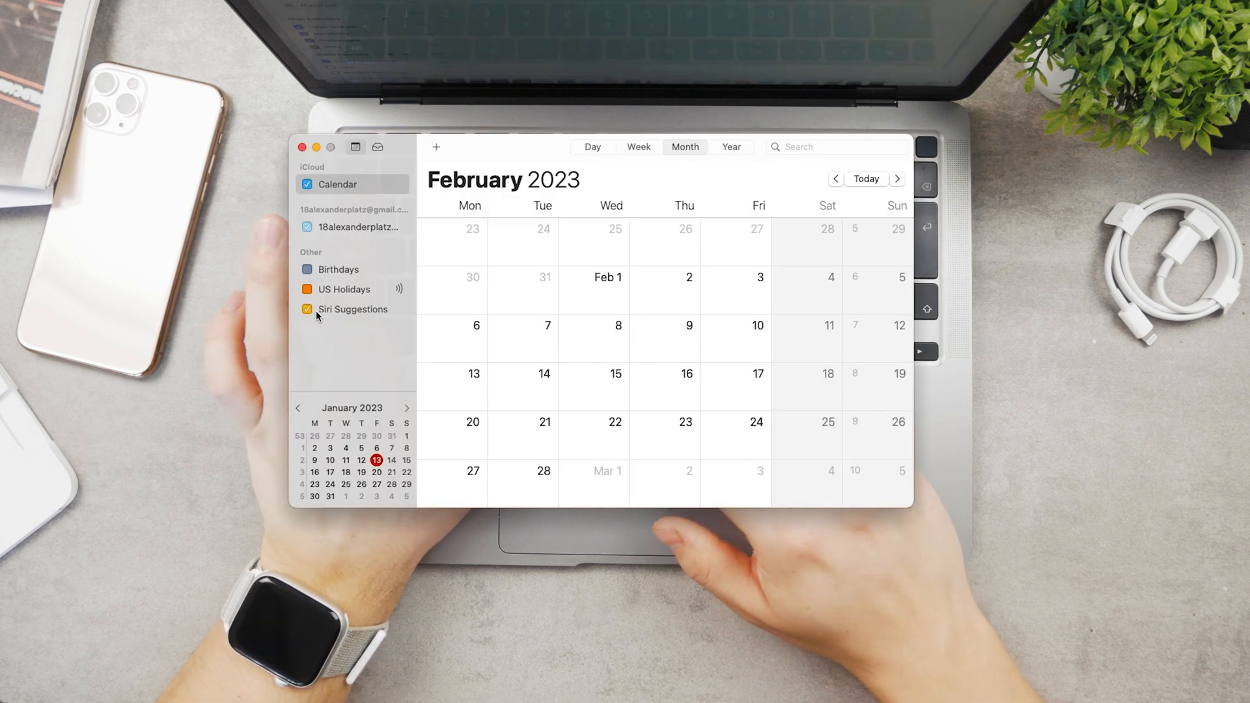
- Bring Calendar to the front and open its Settings window from the menu bar
click(306, 309)
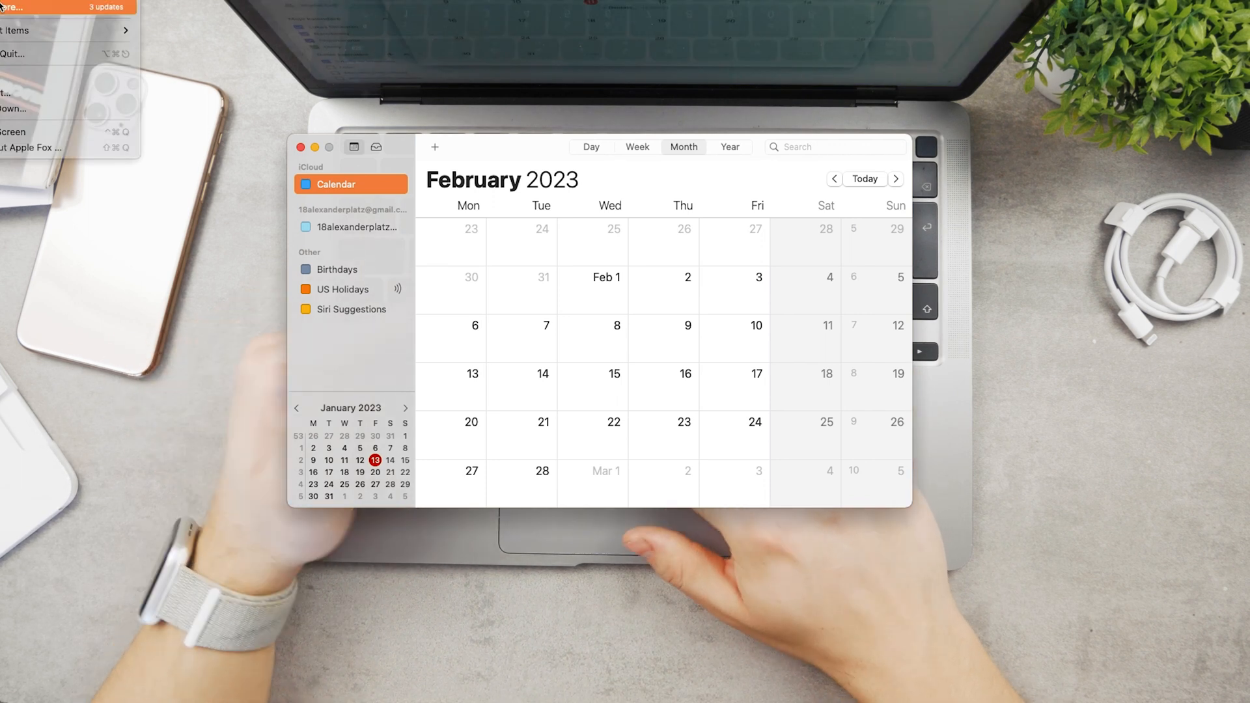
click(405, 89)
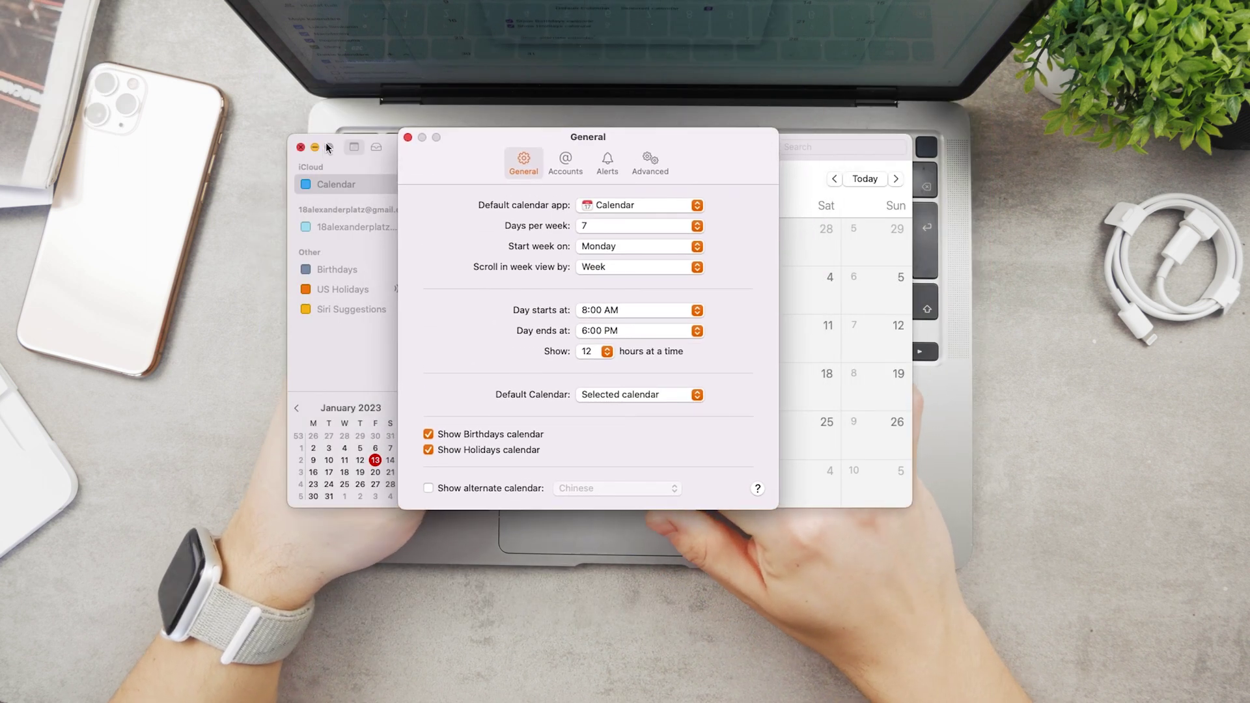
click(565, 163)
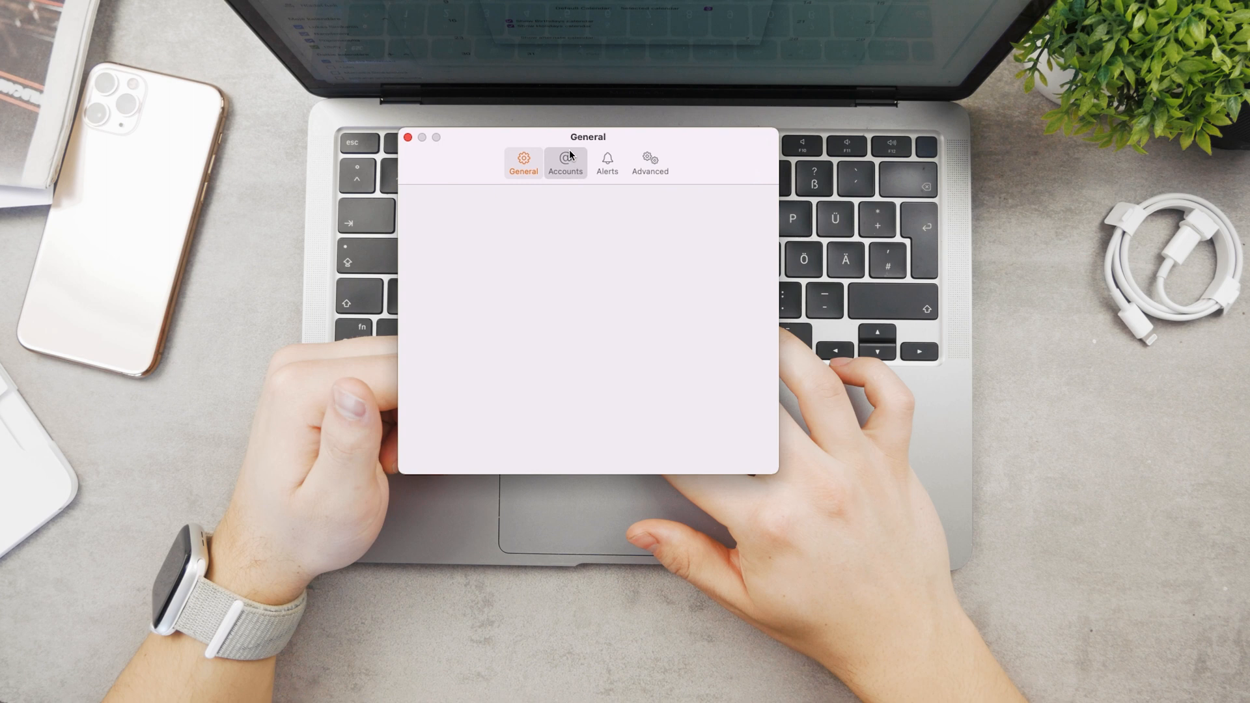
- In Accounts, view the first Google account, then start adding a Google account
click(565, 162)
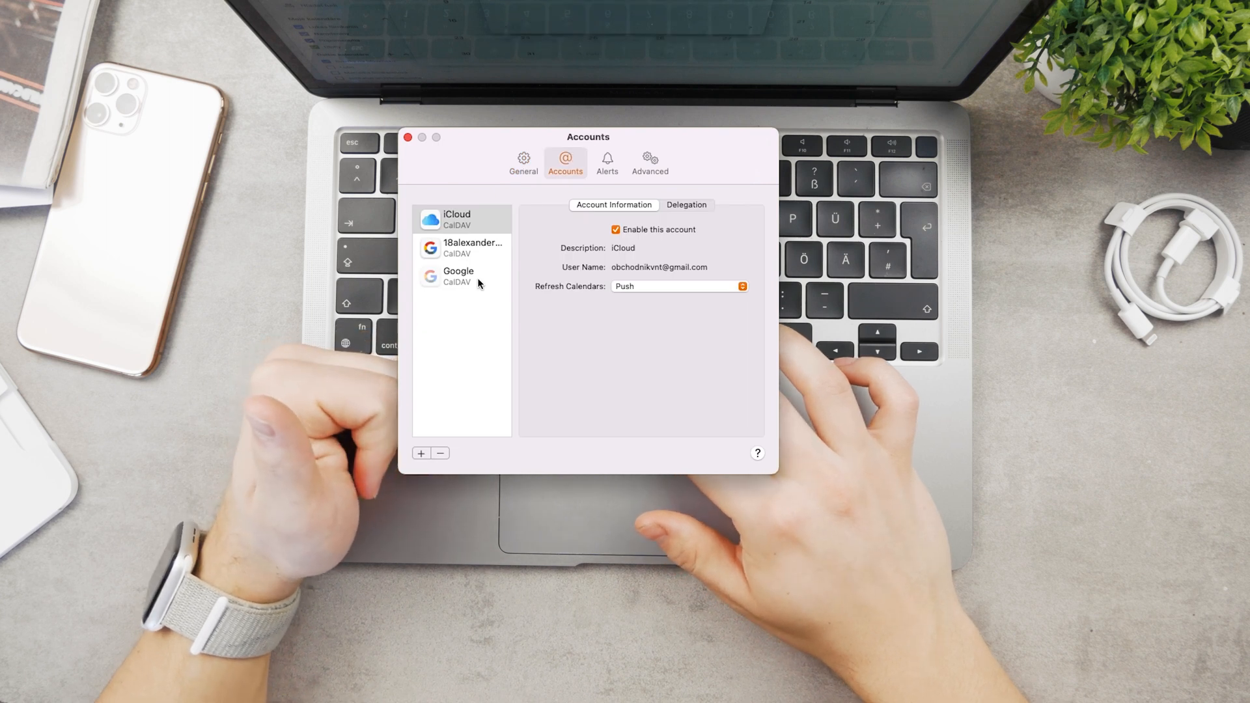
click(461, 248)
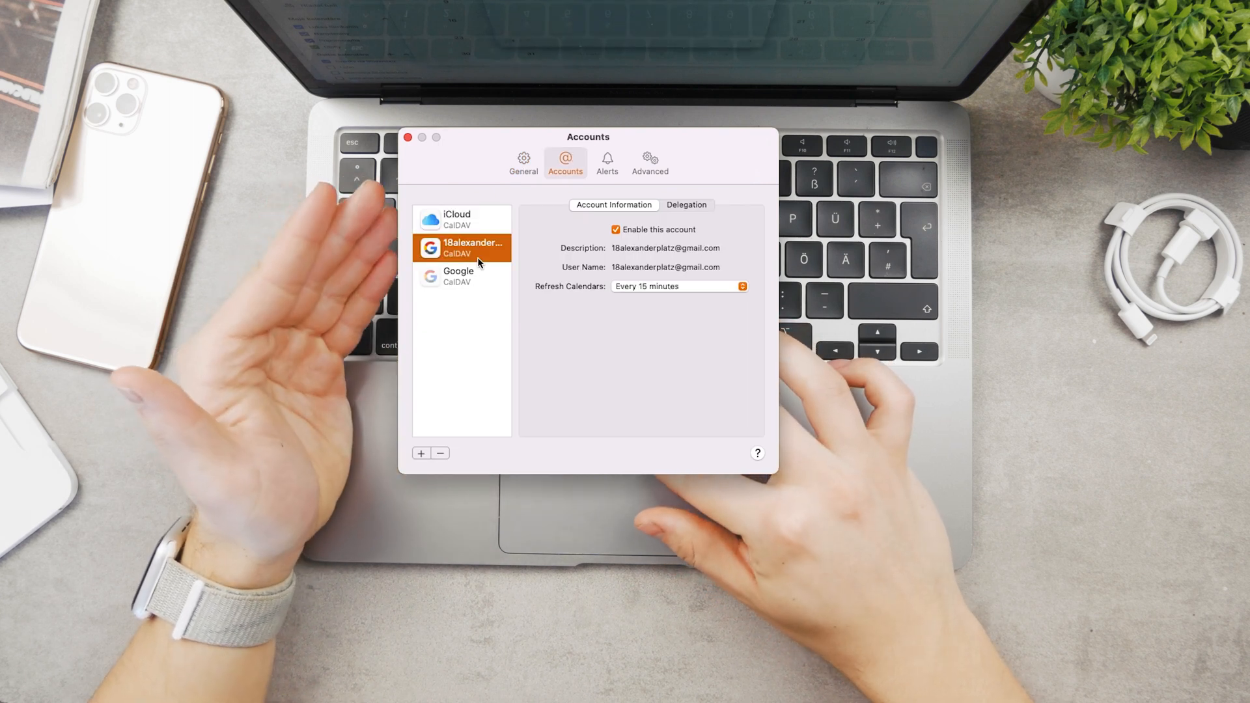
click(421, 453)
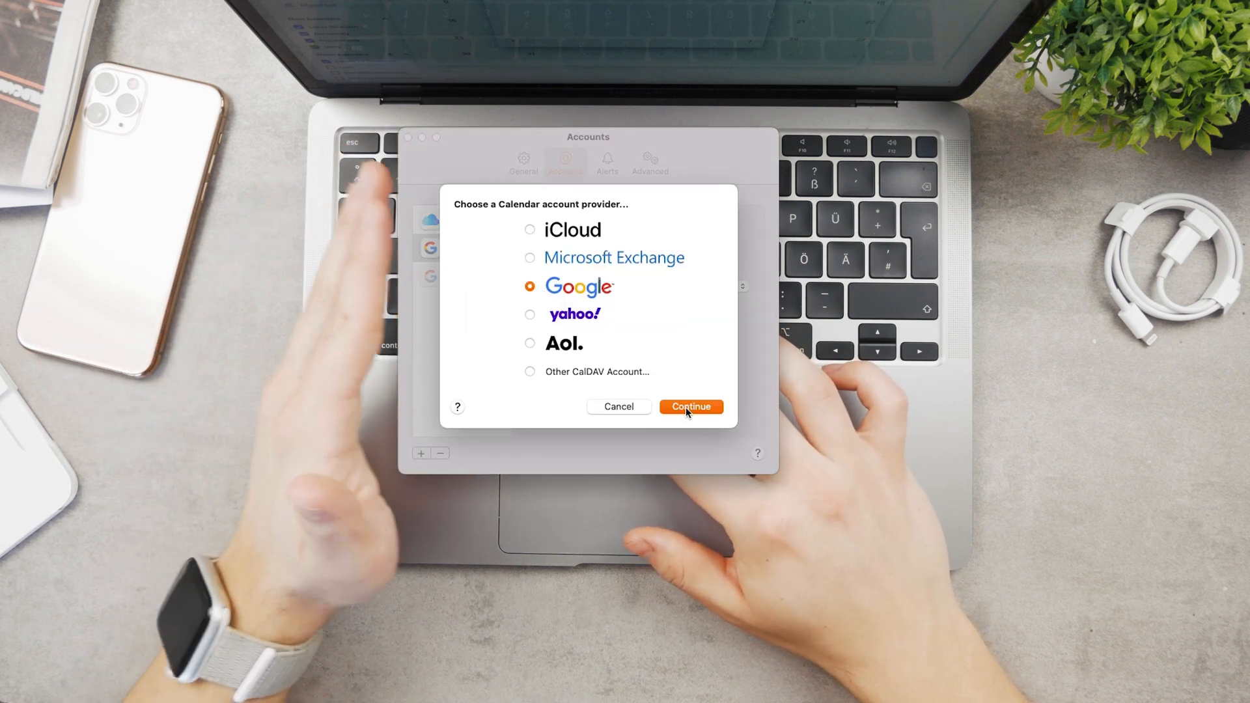
click(690, 407)
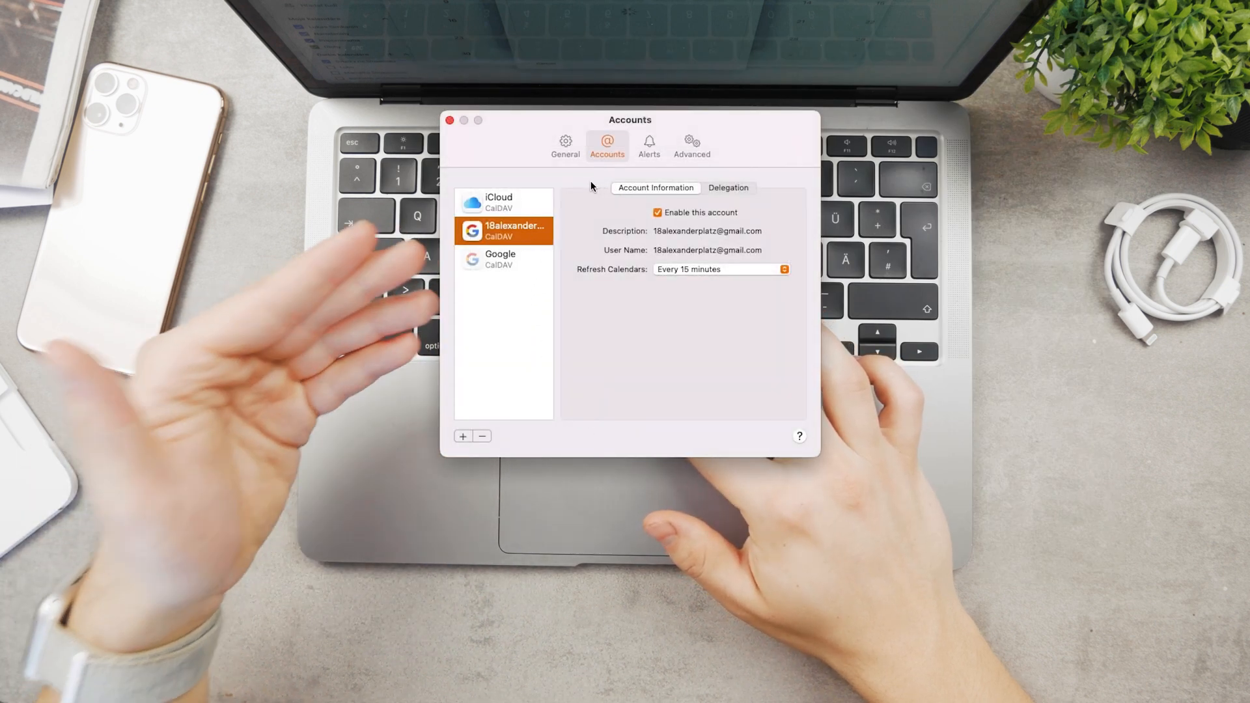
click(727, 187)
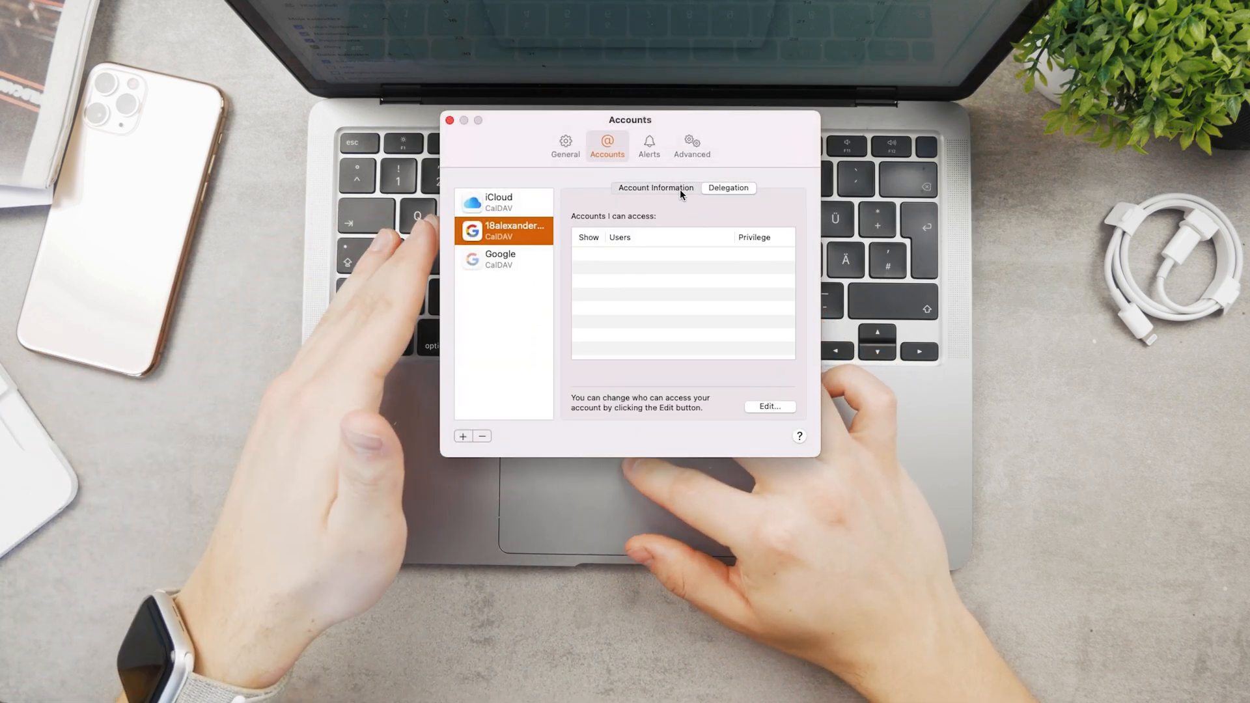
click(656, 187)
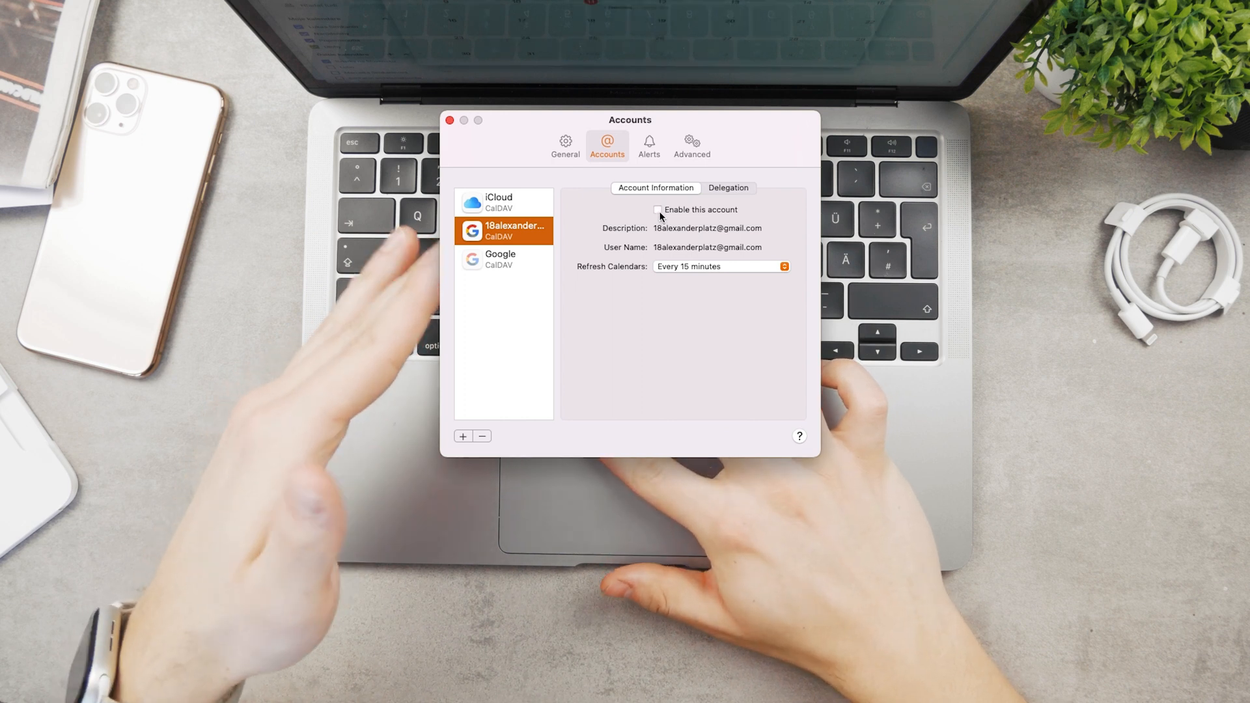
click(658, 209)
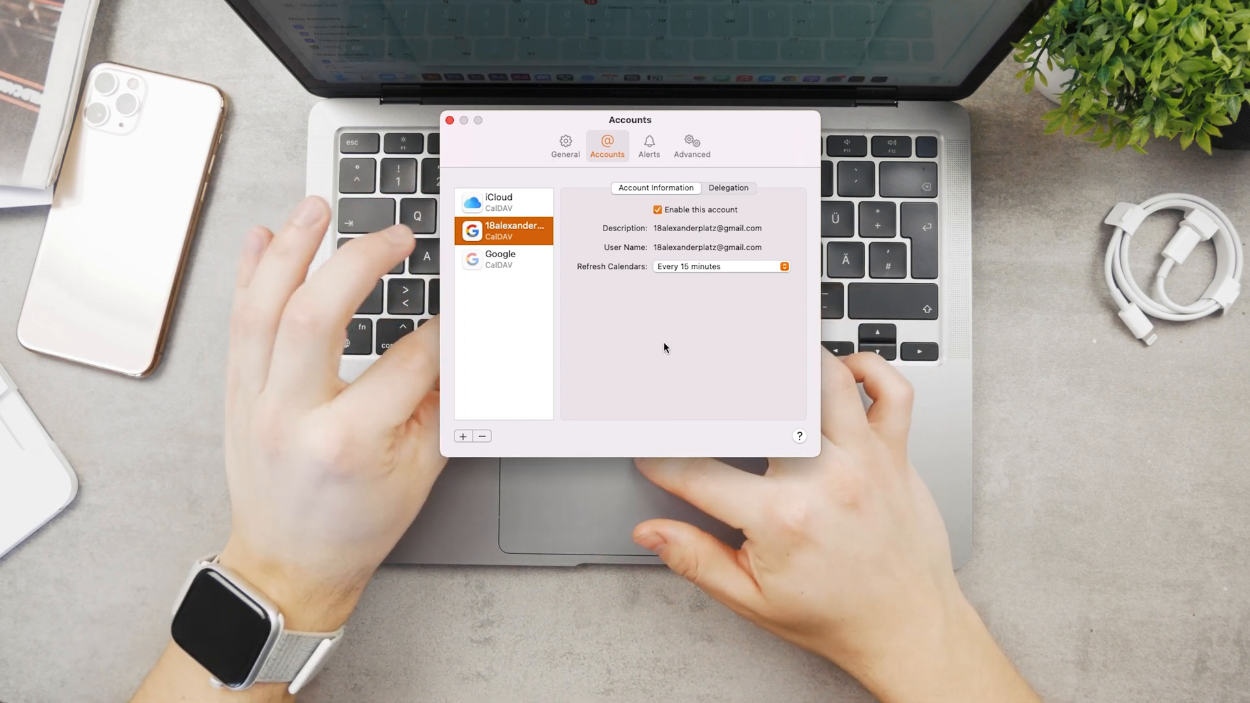